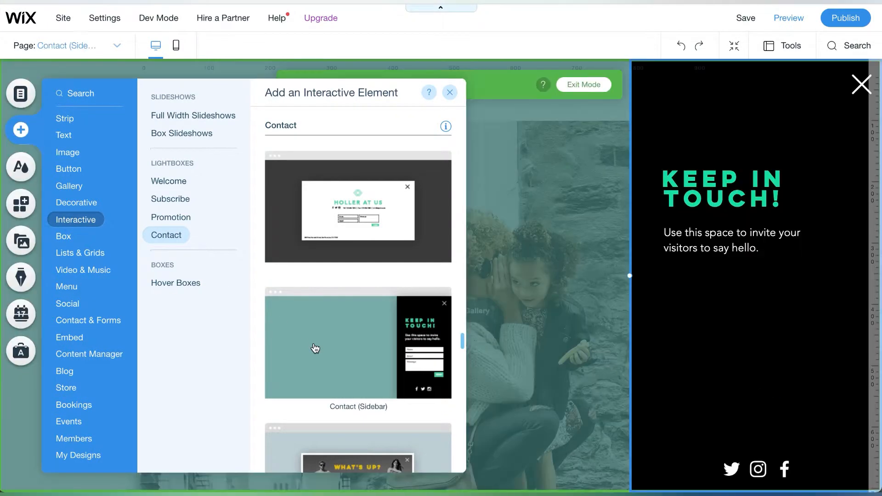
# Add the Contact (Sidebar) lightbox, removing its text and icons and making the background white.
pyautogui.click(449, 93)
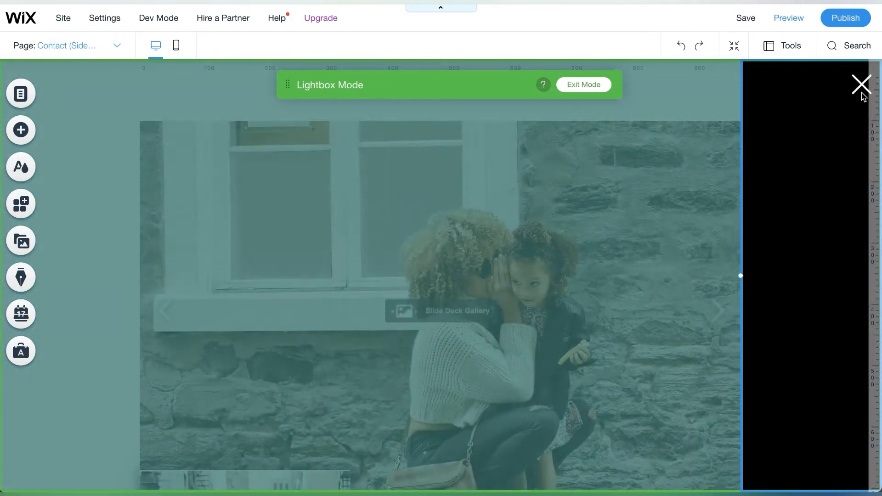
pyautogui.click(861, 83)
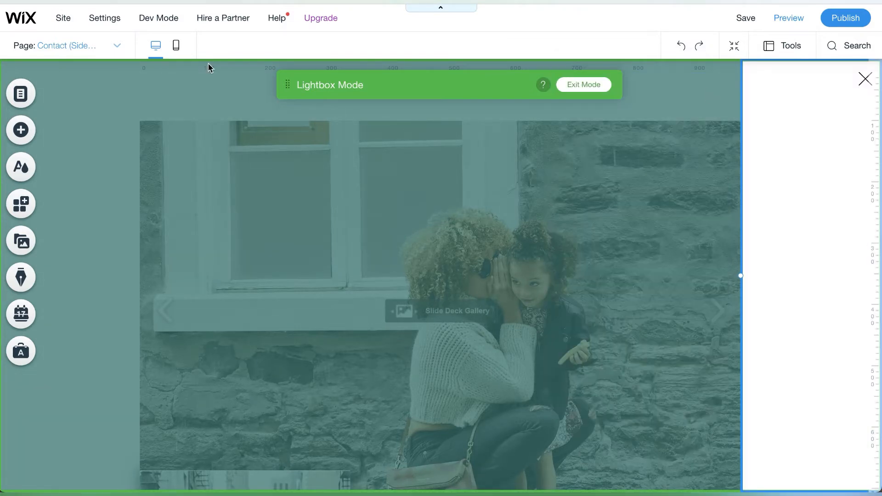
# Add the plain vertical menu with About, Shop, Blog, Deets and Collabs to the lightbox.
pyautogui.click(21, 130)
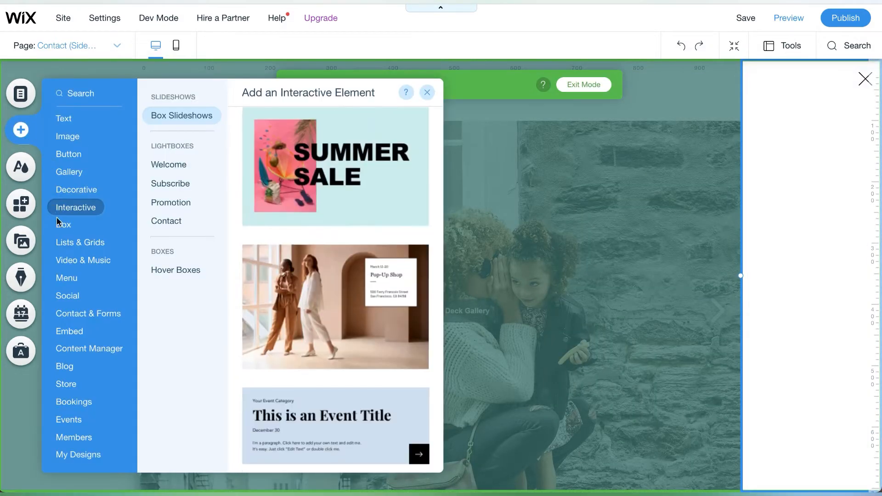
pyautogui.click(67, 277)
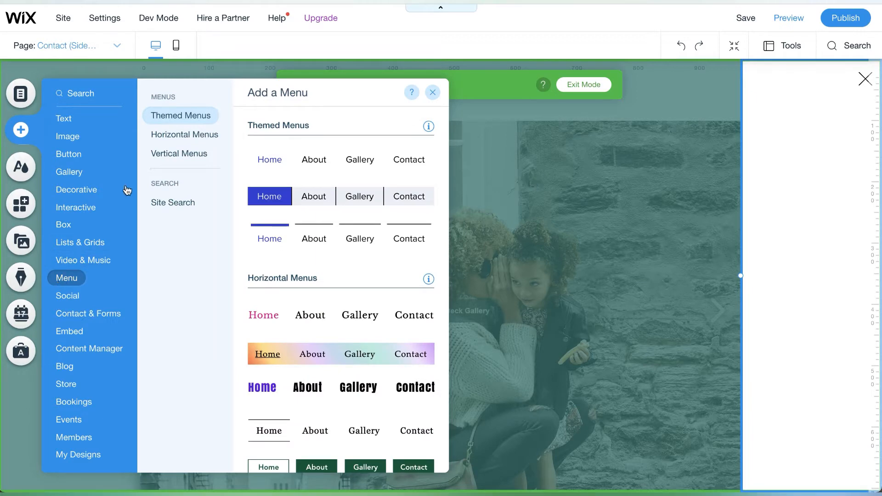
pyautogui.click(179, 153)
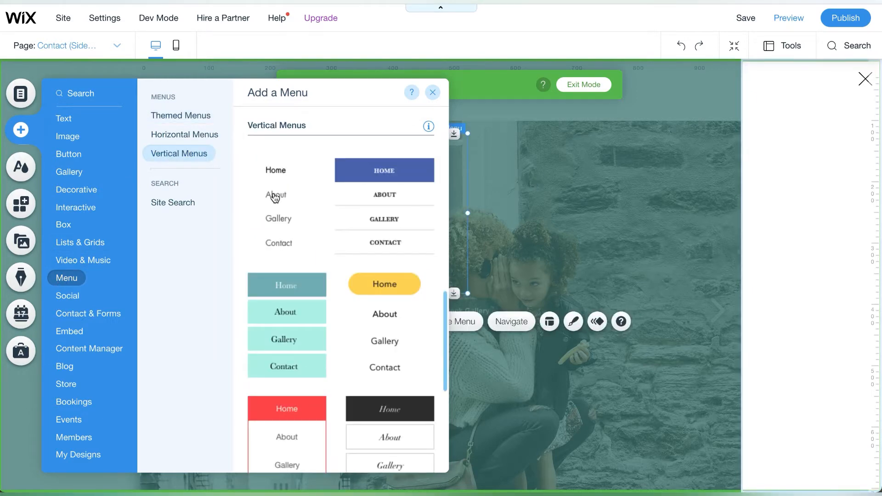
pyautogui.click(433, 92)
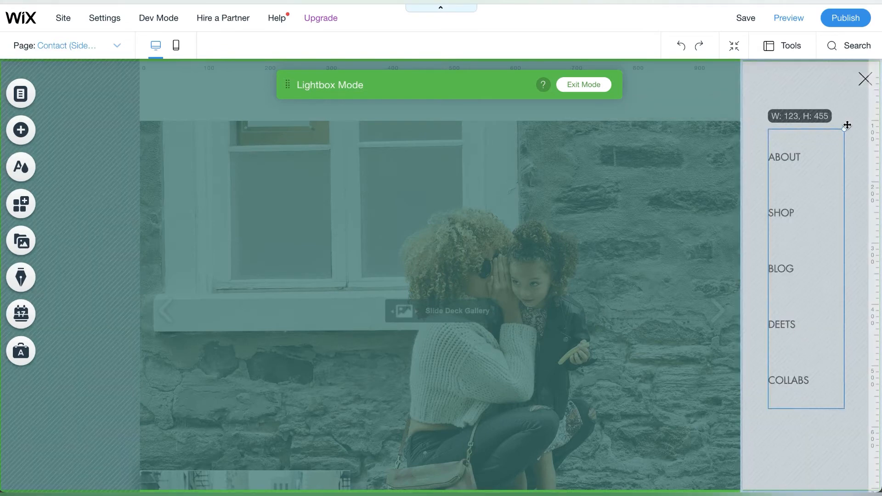
# Open the sidebar lightbox's Settings from its right-click menu.
pyautogui.rightClick(805, 268)
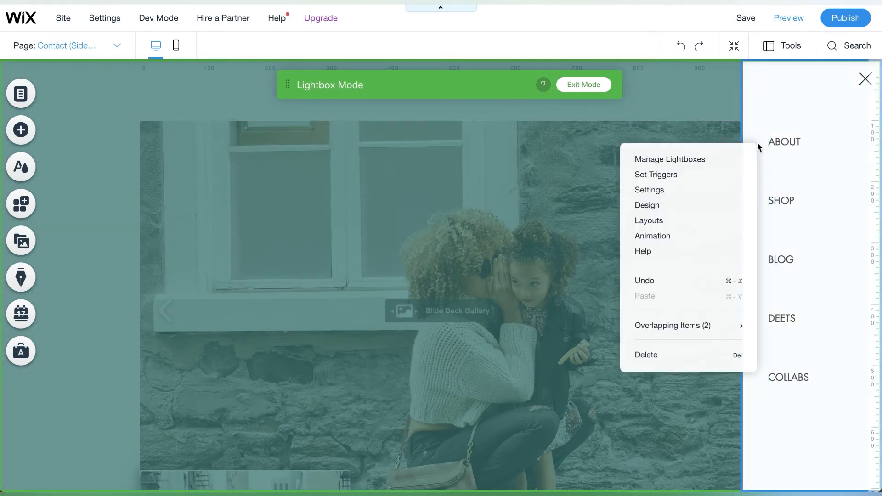
pyautogui.click(653, 236)
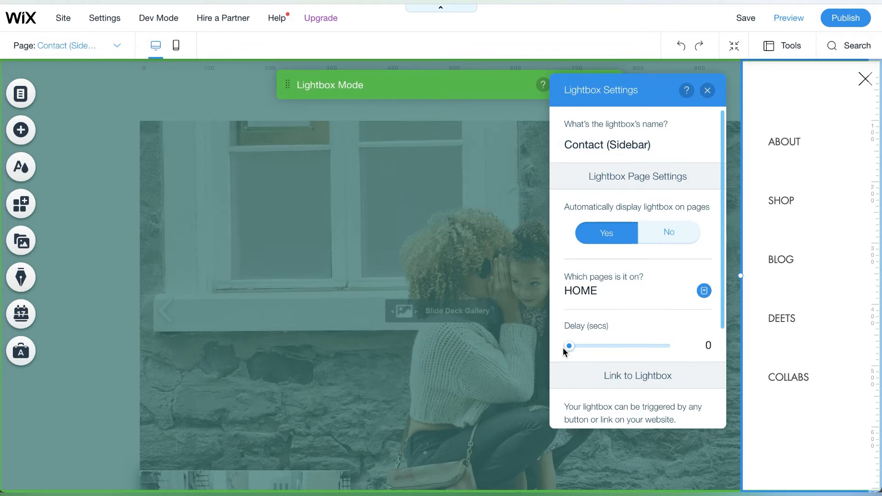
# Uncheck 'First page visitor sees' and rename the lightbox to Menu (Sidebar).
pyautogui.click(703, 291)
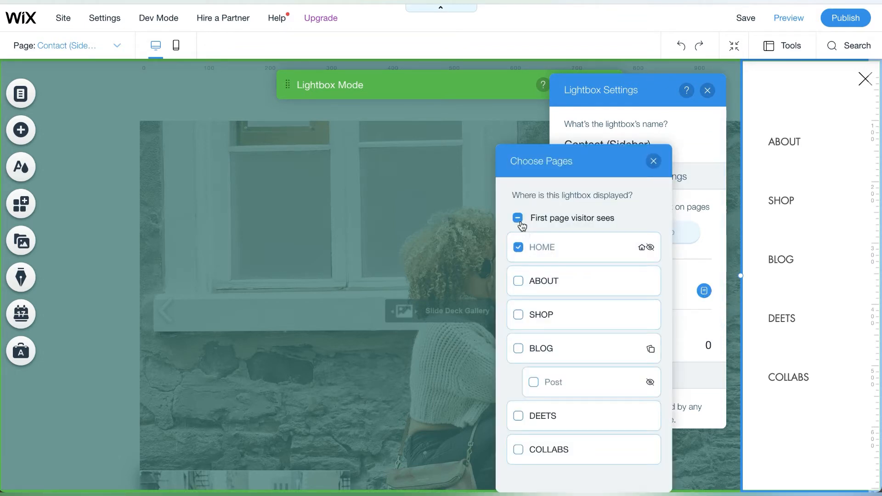
pyautogui.click(653, 161)
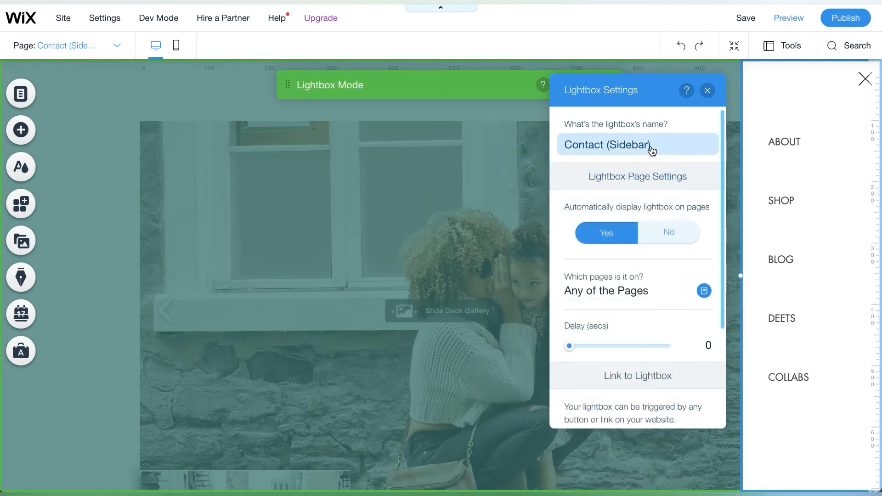
pyautogui.click(637, 144)
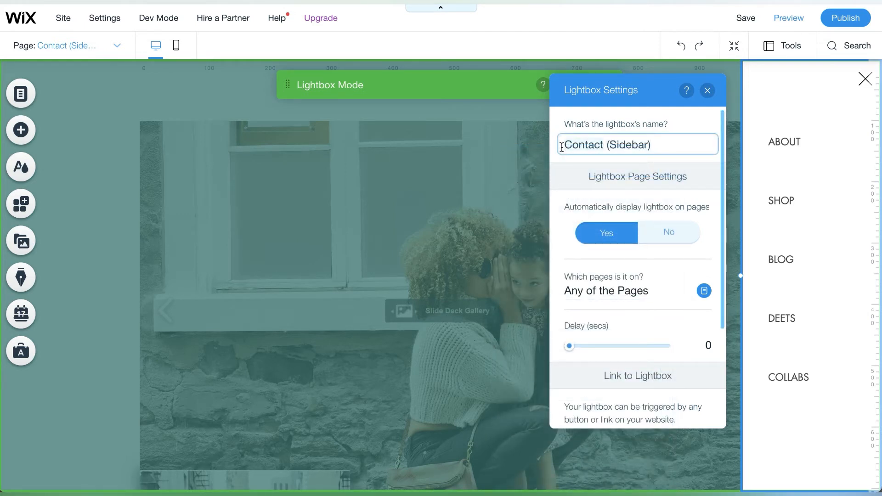
pyautogui.write('Menu')
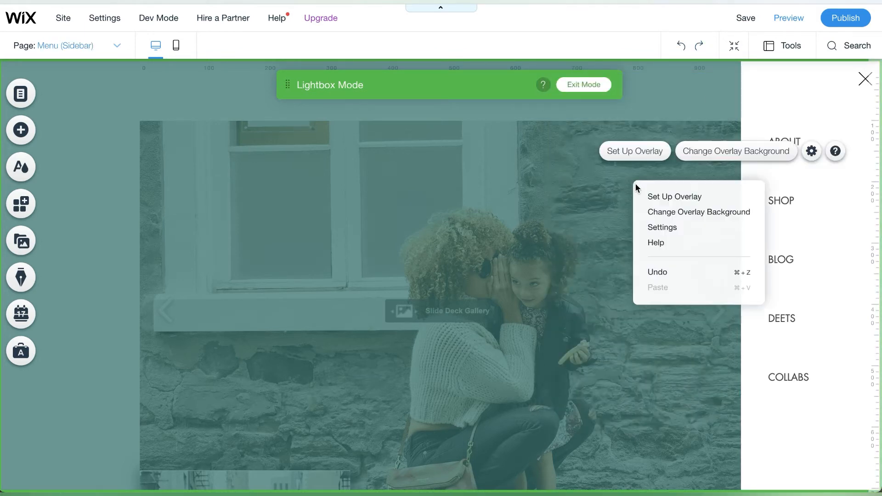
# Reduce the lightbox overlay to a faint 40% grey and exit lightbox mode.
pyautogui.click(699, 213)
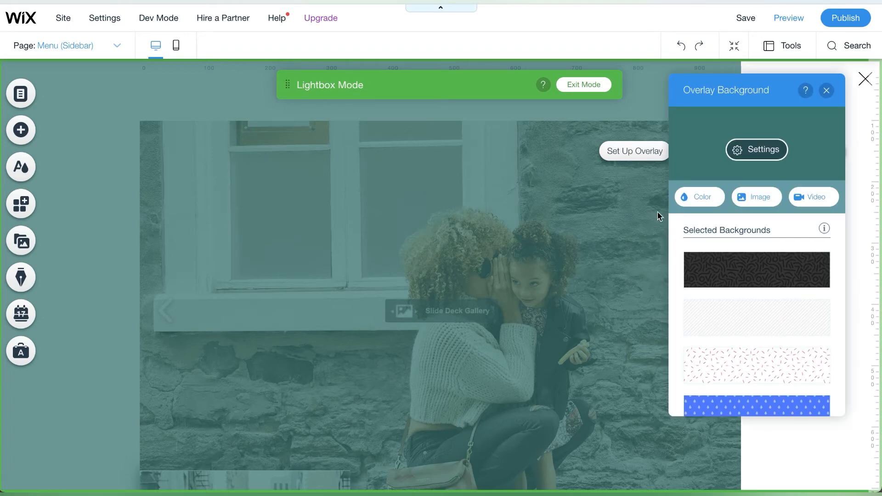
pyautogui.click(699, 197)
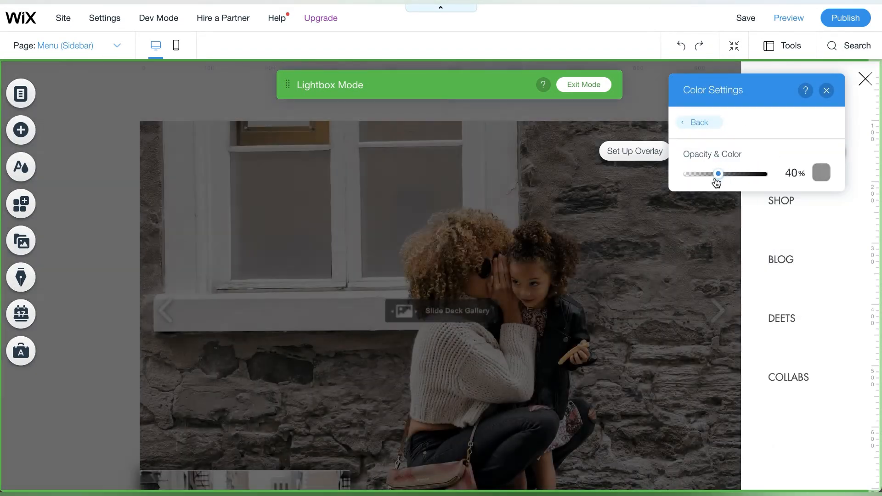
pyautogui.click(826, 90)
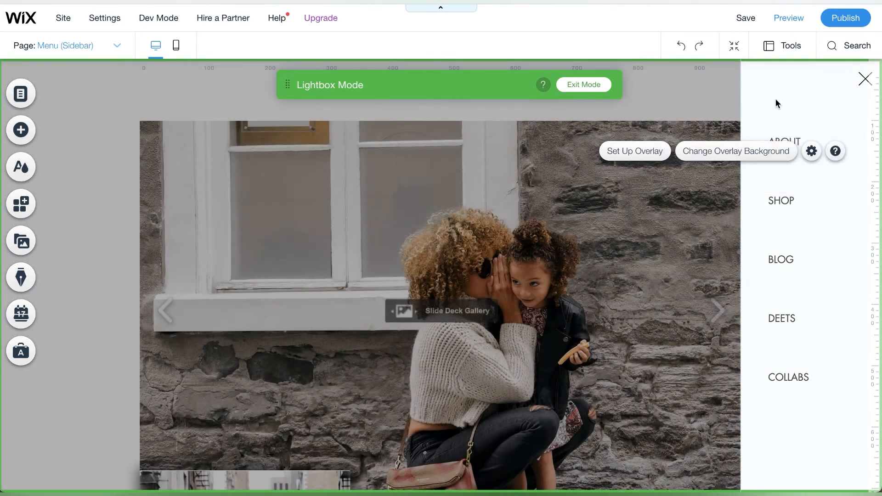
pyautogui.click(583, 85)
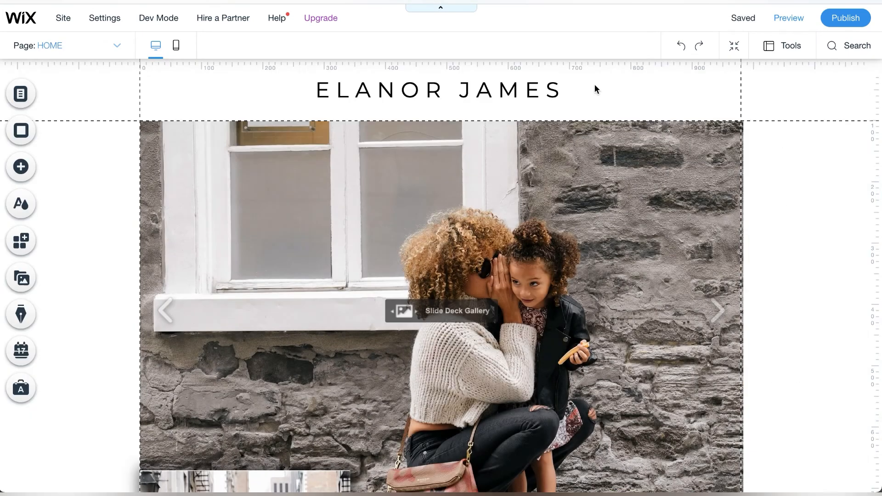
# Link the ELANOR JAMES heading to the Menu (Sidebar) lightbox, then preview the site.
pyautogui.click(441, 90)
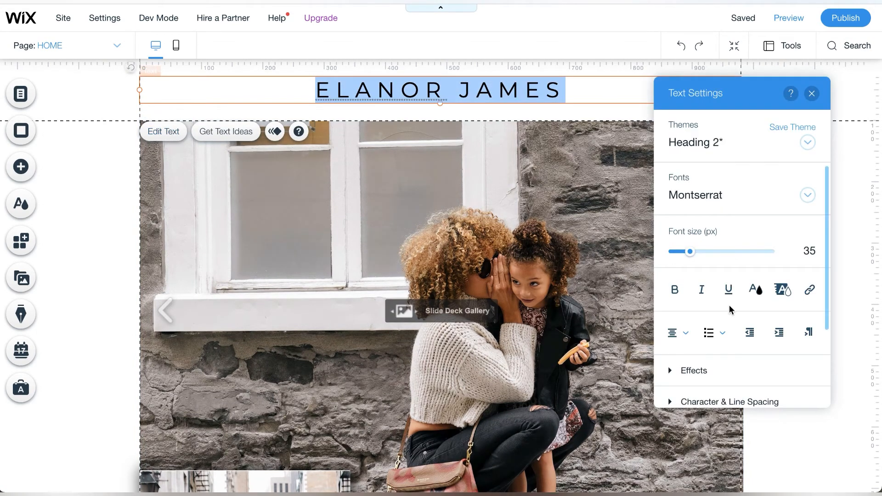
pyautogui.click(809, 290)
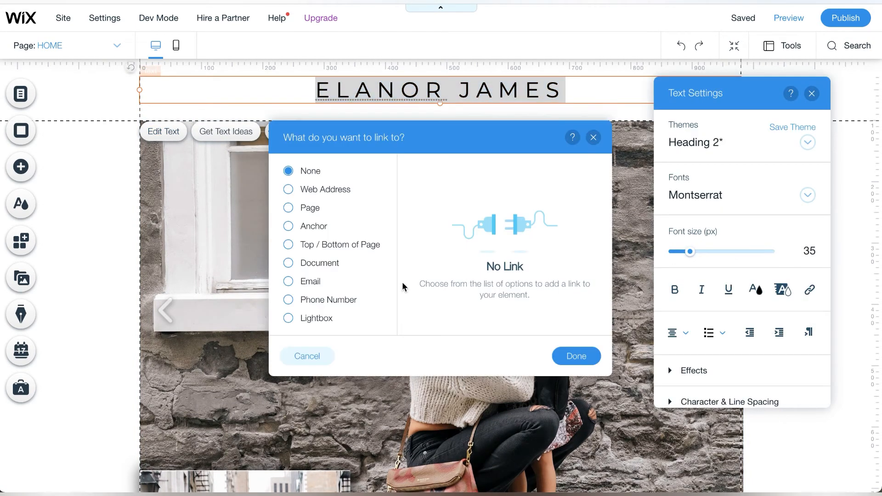
pyautogui.click(288, 318)
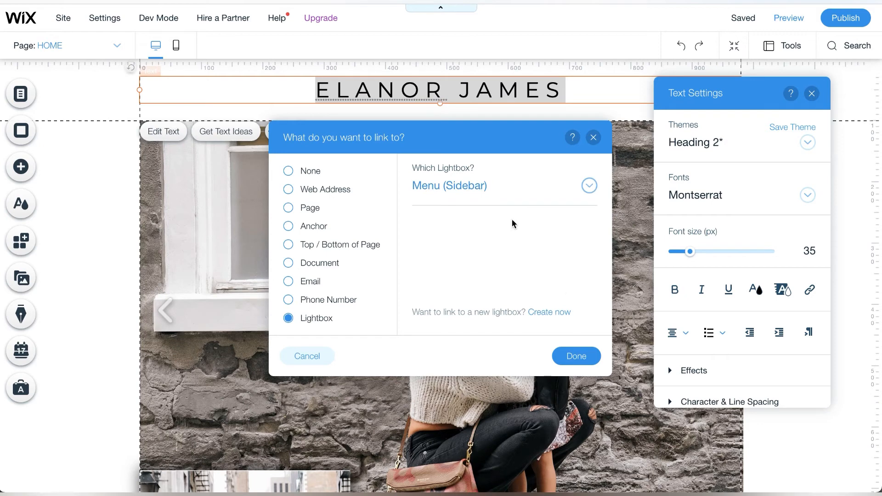
pyautogui.click(574, 355)
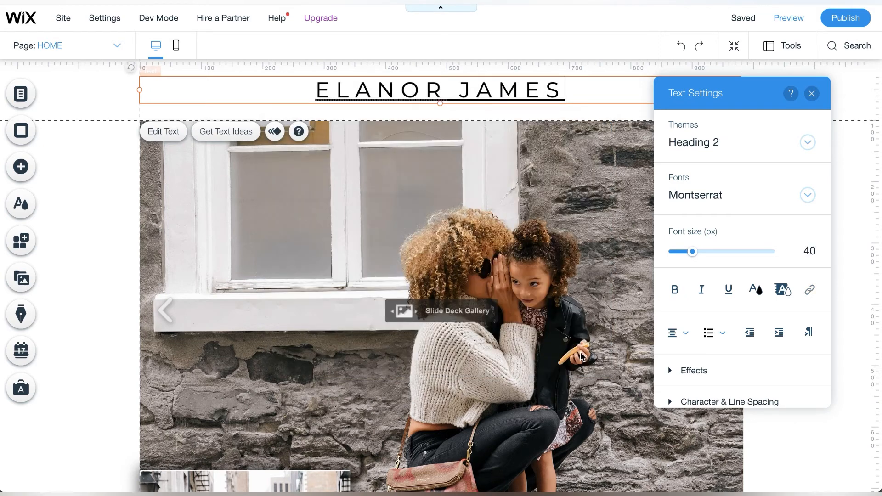
pyautogui.click(811, 94)
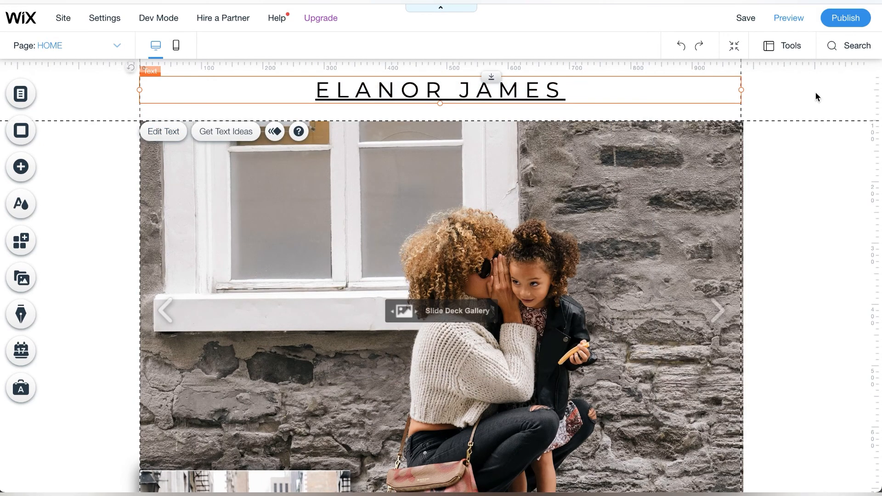
pyautogui.click(788, 17)
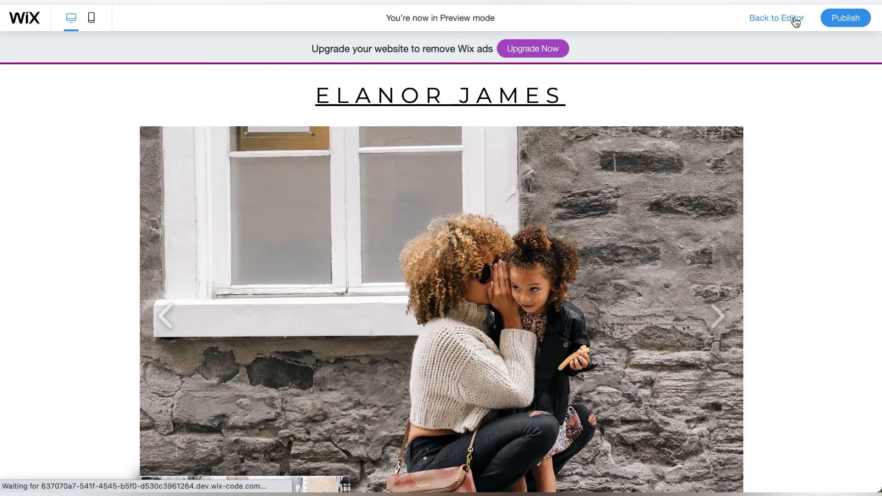